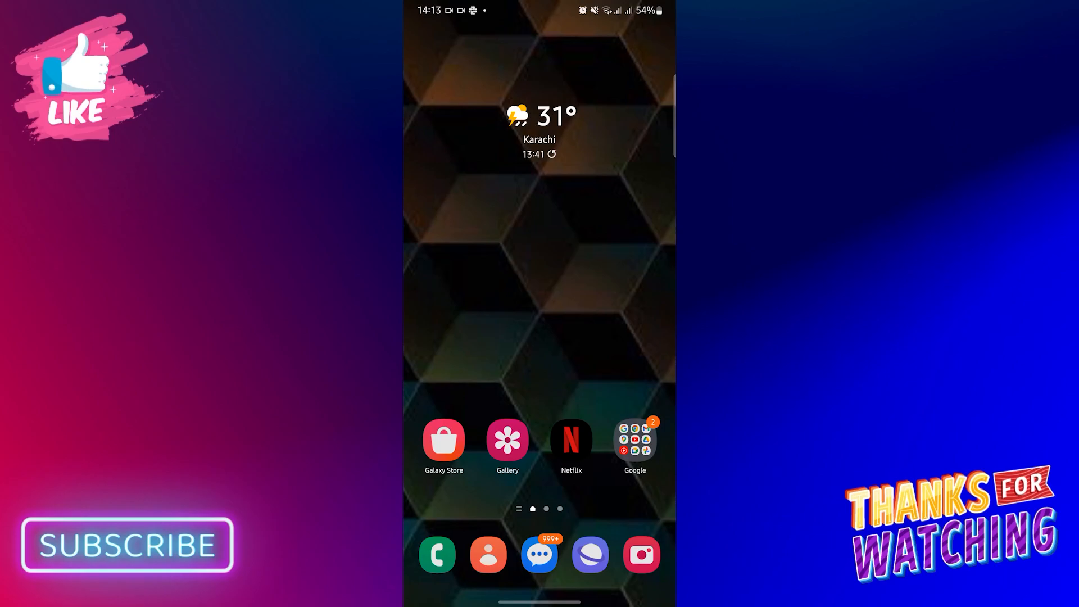
From the home screen's Google folder, open Settings, search 'tiktok' and open TikTok's App info
{"action": "scroll", "scroll_direction": "up", "scroll_amount": 3}
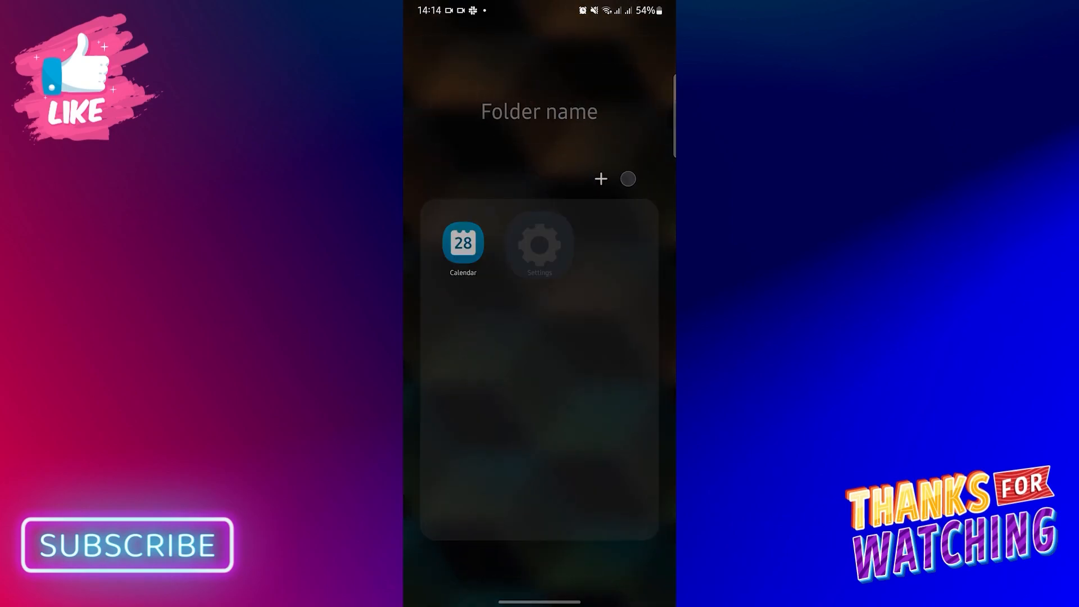
{"action": "left_click", "coordinate": [539, 244]}
{"action": "type", "text": "tiktok"}
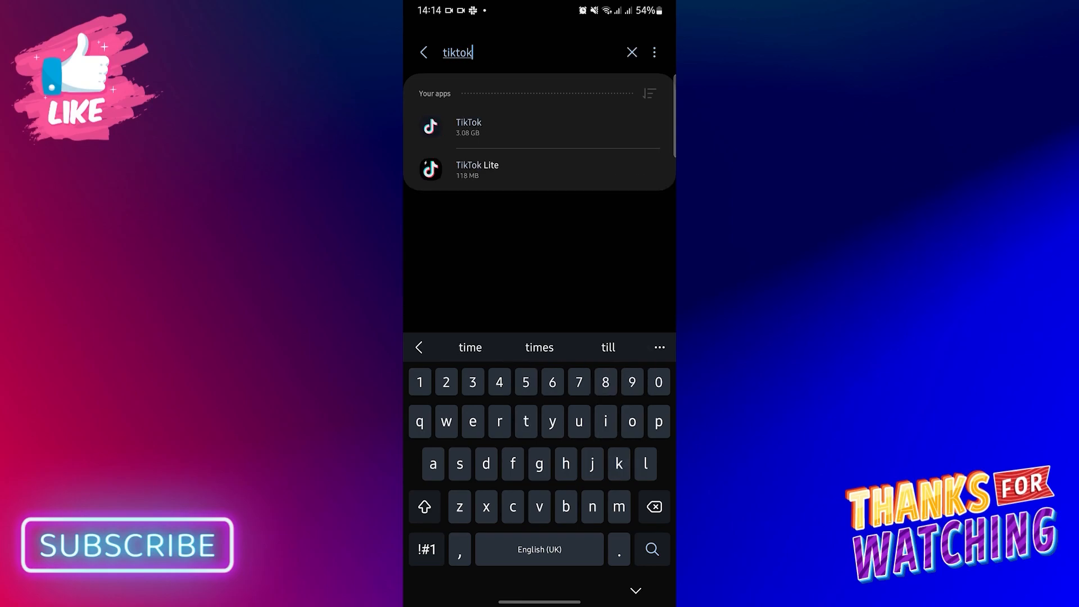
{"action": "left_click", "coordinate": [539, 128]}
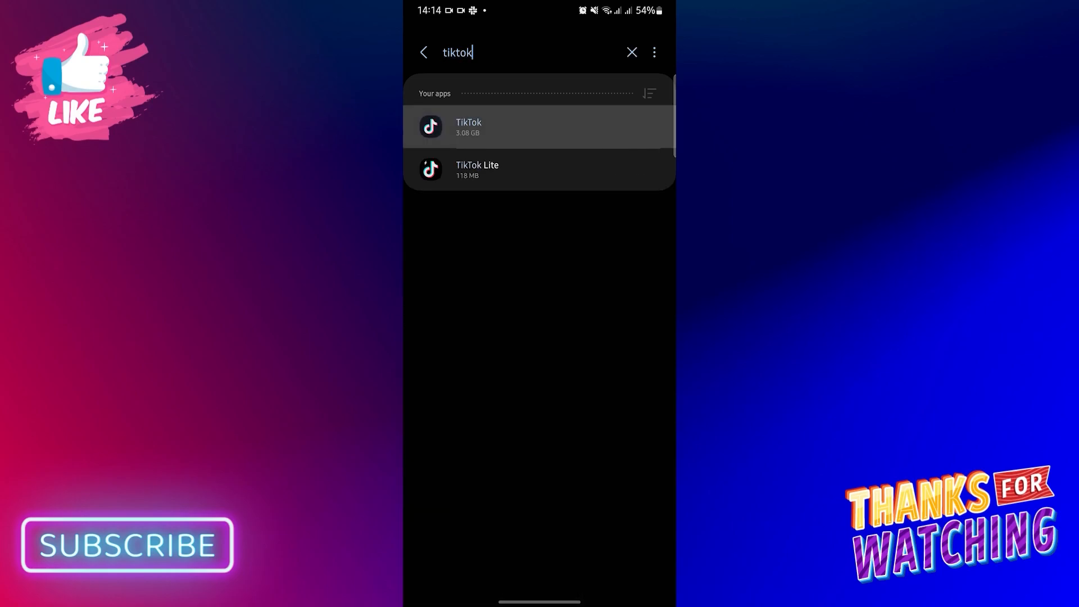
{"action": "left_click", "coordinate": [539, 126]}
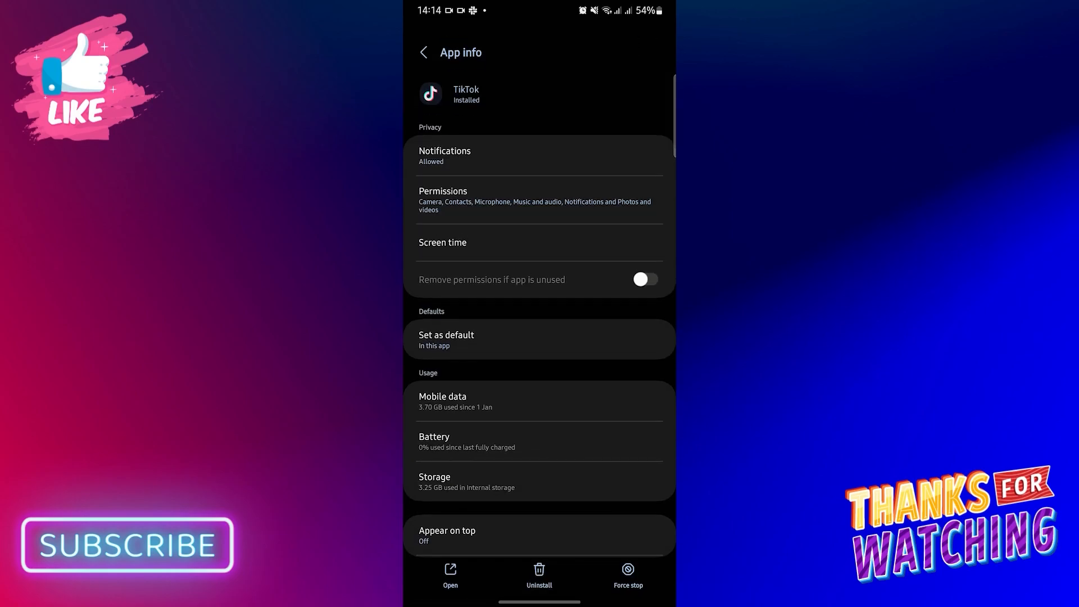
Turn on 'Remove permissions if app is unused', force stop TikTok, and clear its cache
{"action": "left_click", "coordinate": [644, 279]}
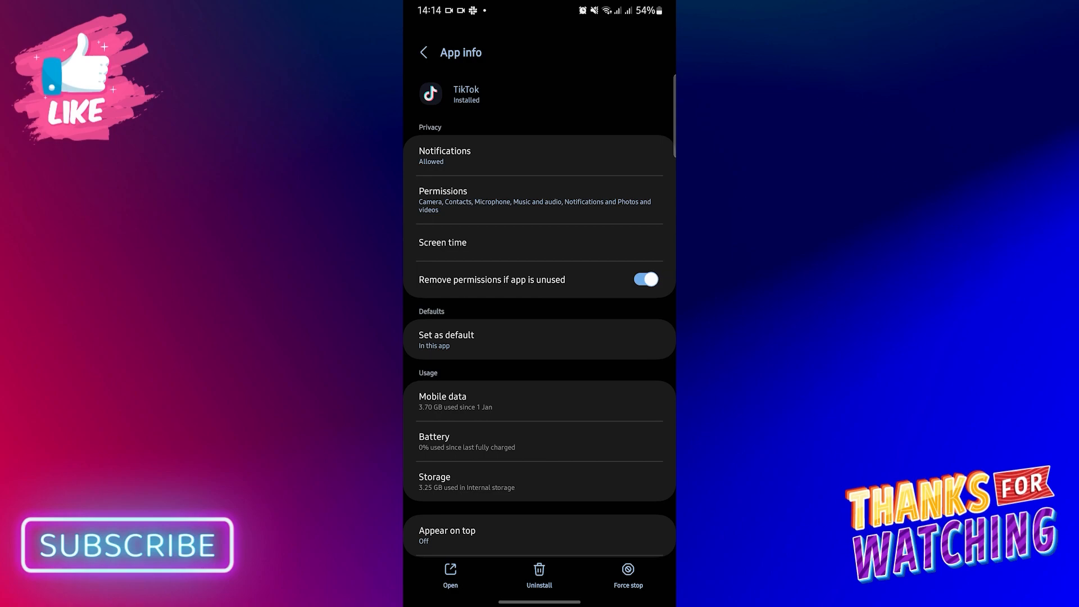
{"action": "left_click", "coordinate": [627, 575]}
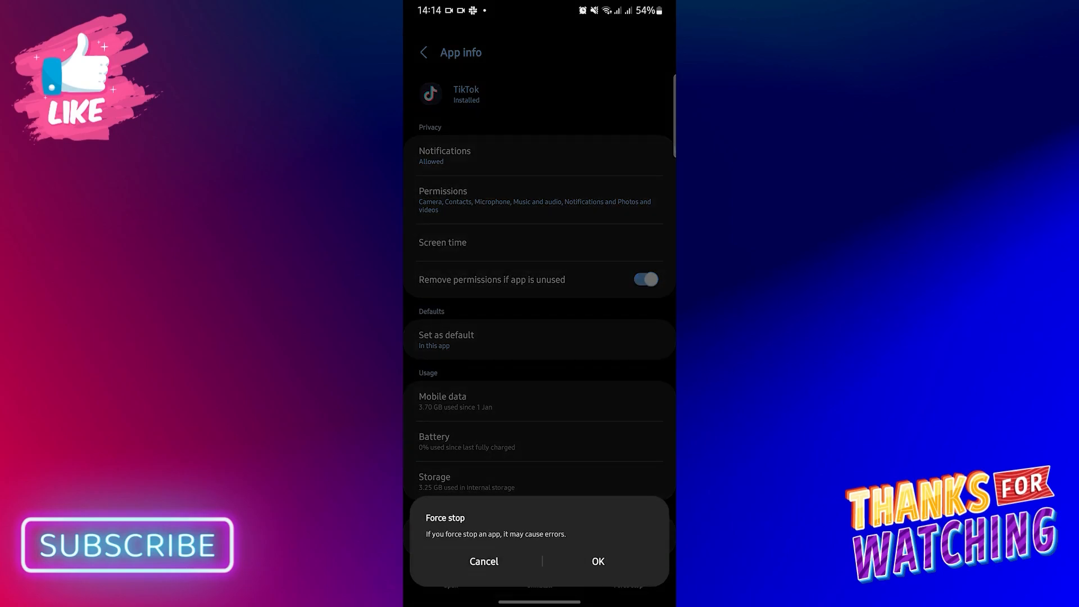
{"action": "left_click", "coordinate": [483, 561]}
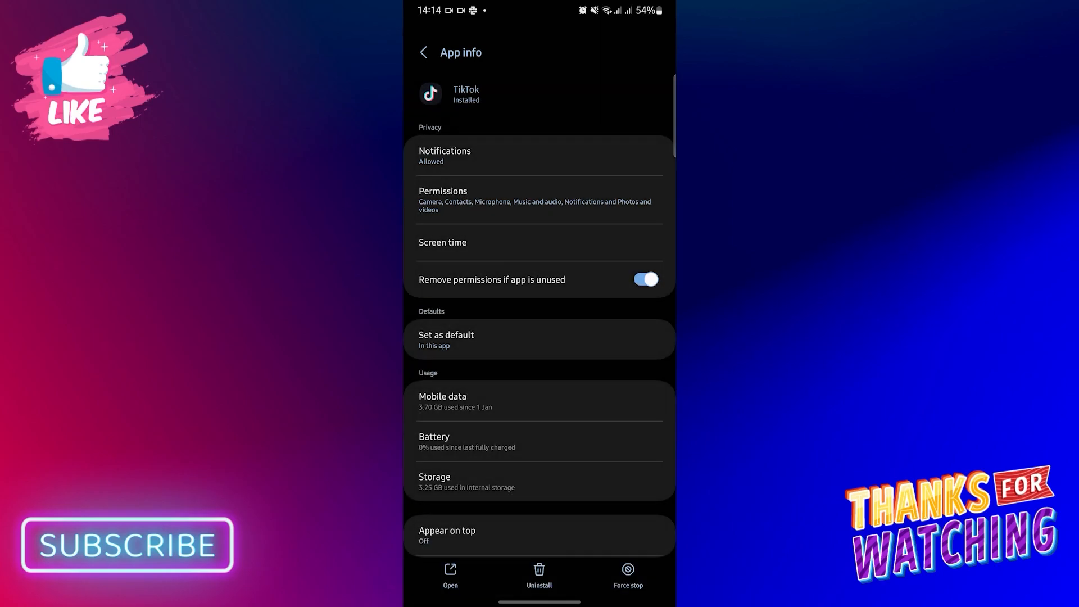
{"action": "left_click", "coordinate": [435, 481]}
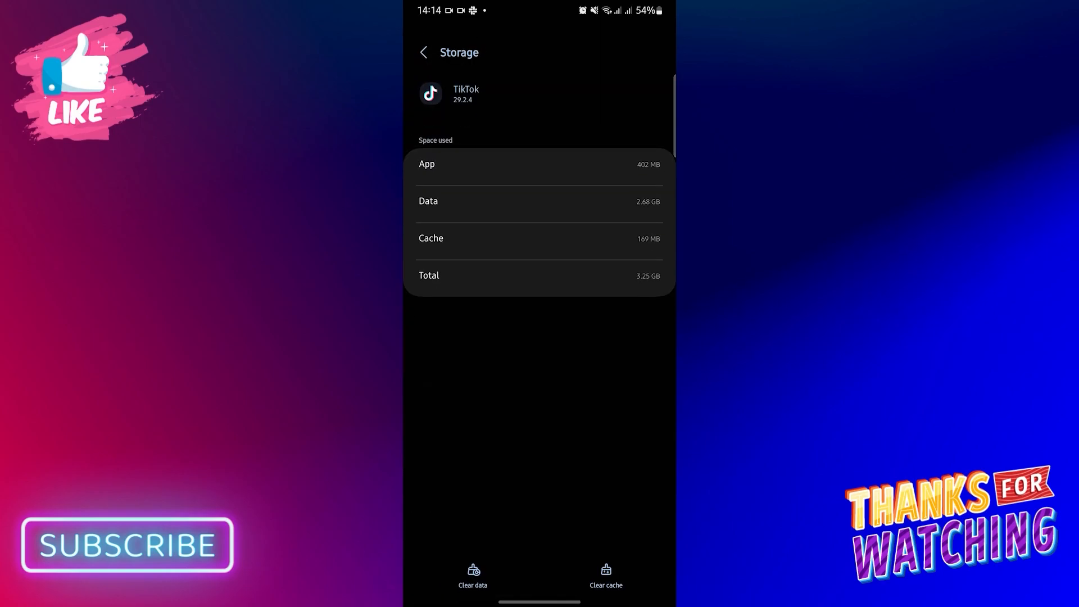
{"action": "left_click", "coordinate": [606, 576]}
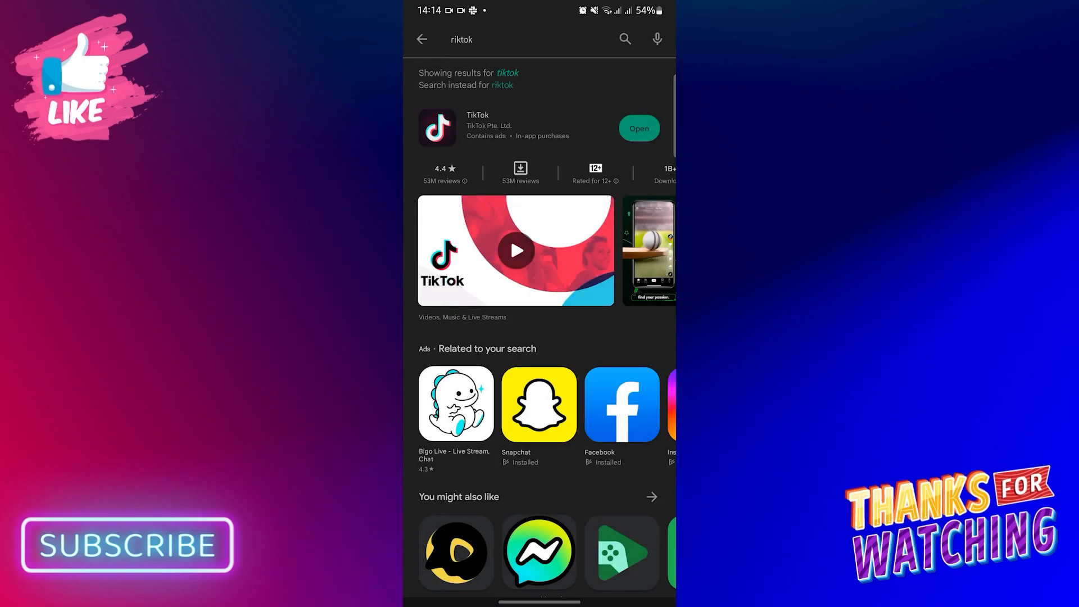
Leave TikTok's Play Store listing, which shows Open, and return to the home screen
{"action": "key", "text": "home"}
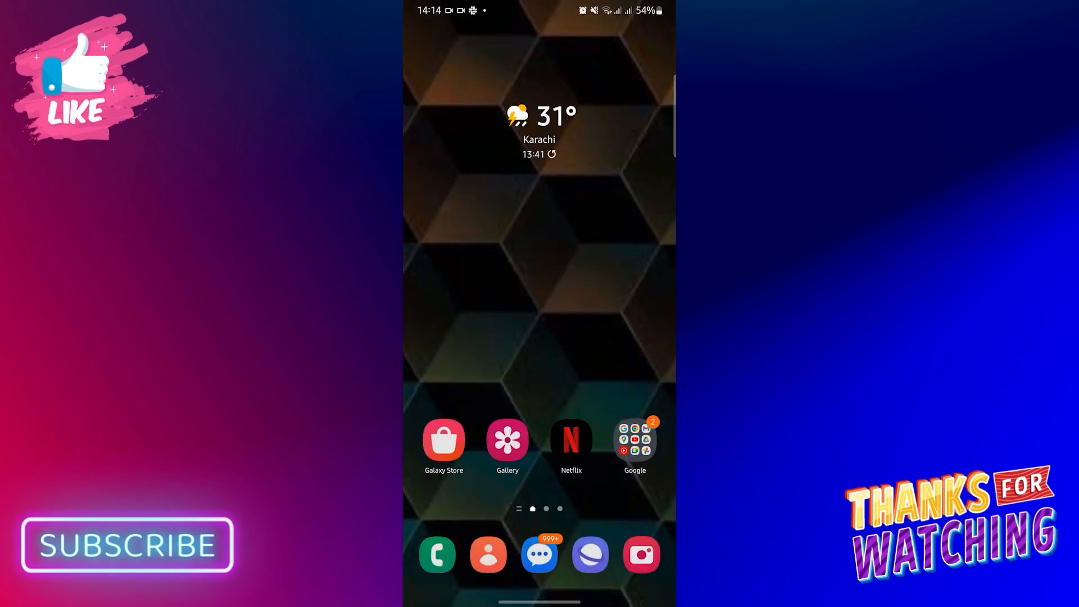